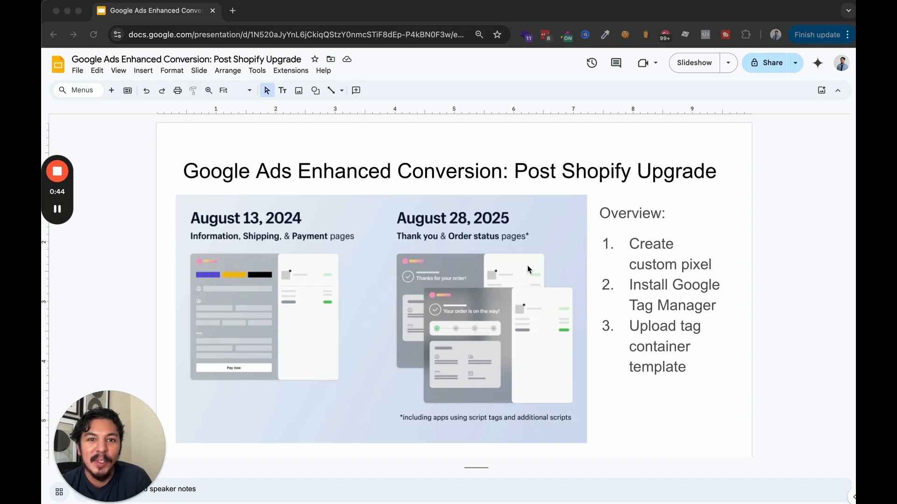
- Go to the Customer events page in the Shopify store settings
left_click(229, 9)
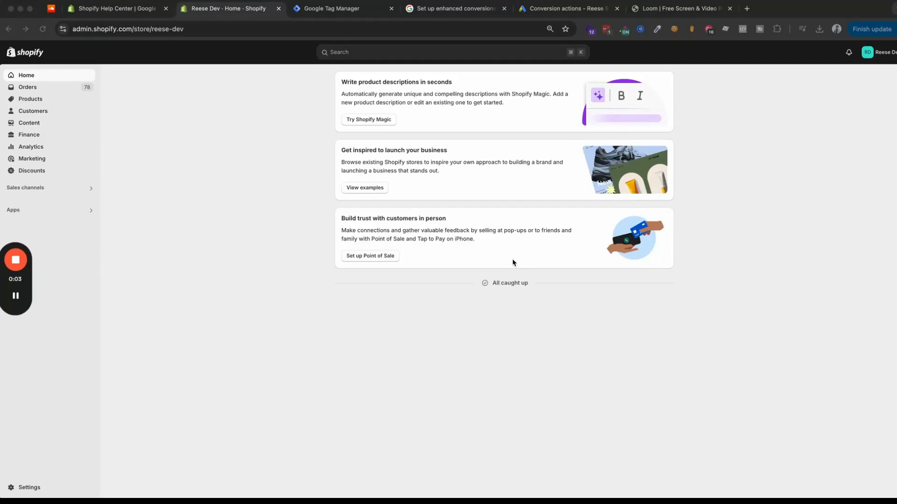
mouse_move(31, 452)
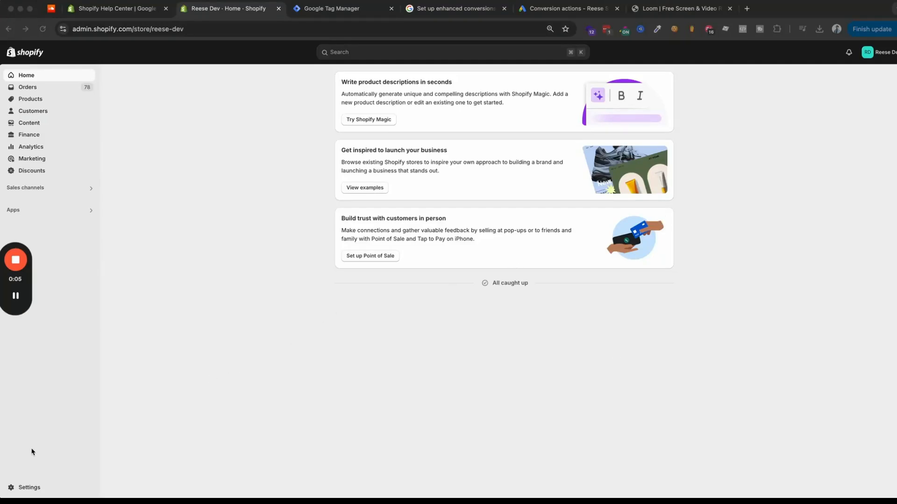
left_click(29, 487)
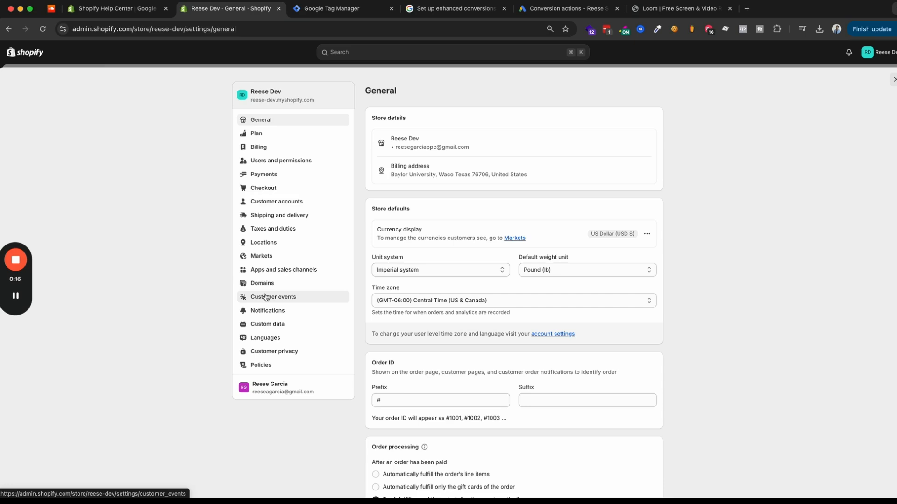
left_click(273, 298)
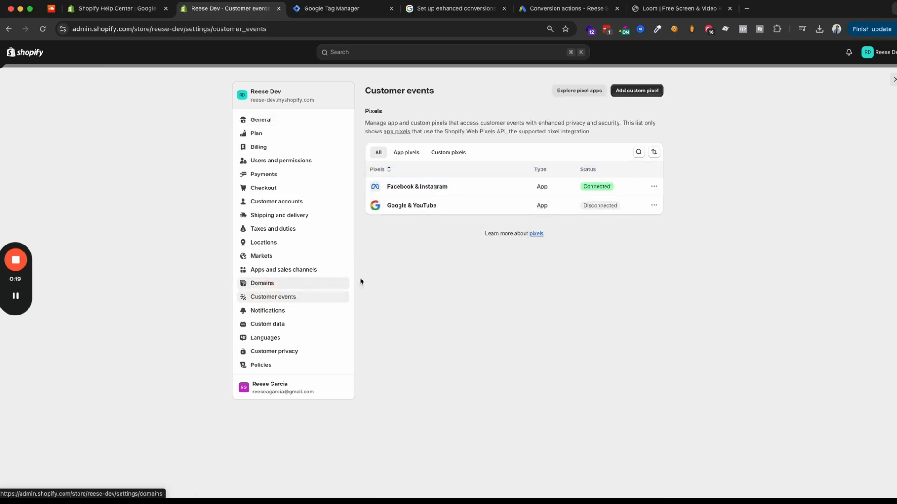
- Add a new custom pixel named gtm_custom_pixel
left_click(636, 90)
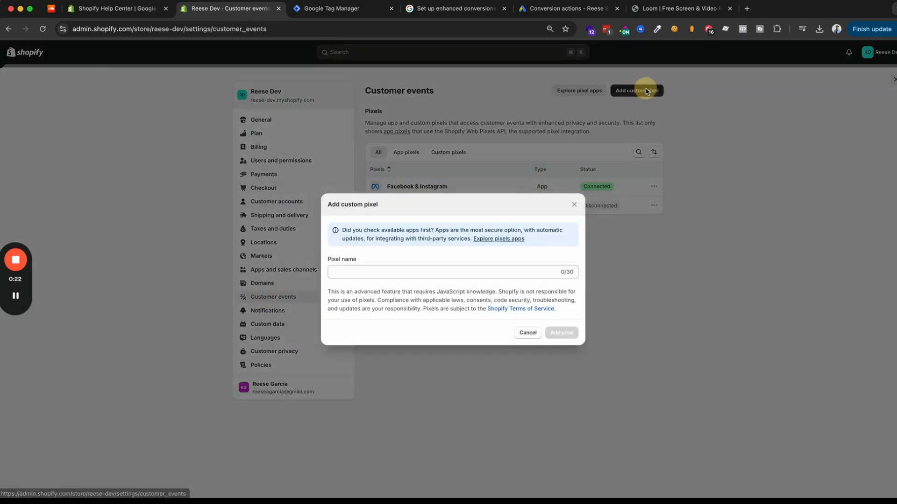
type("gtm_cist")
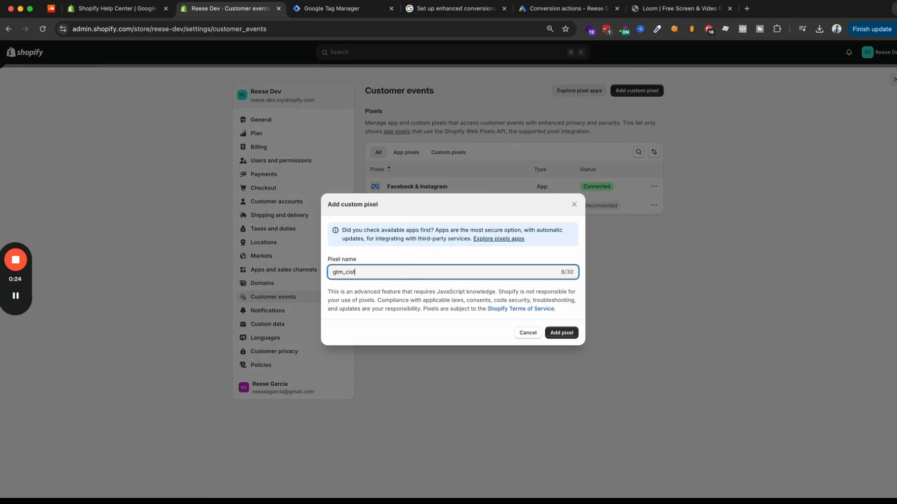
type("gtm_custom_p")
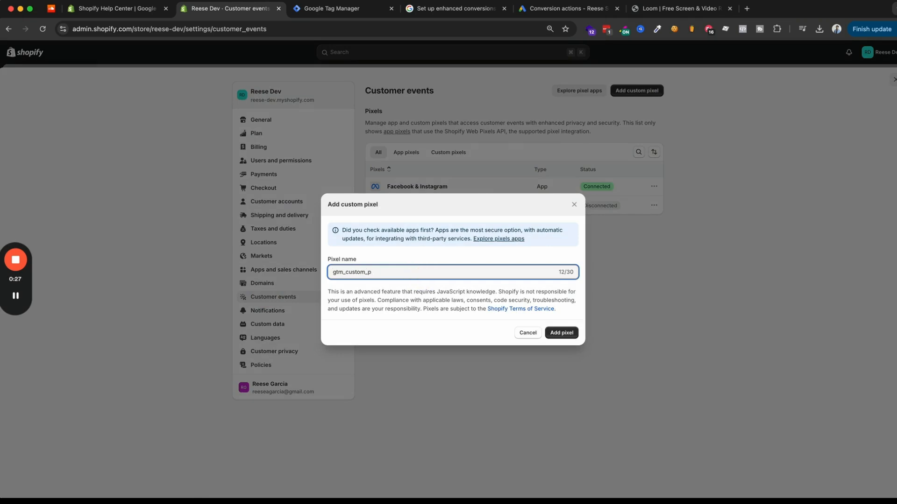
left_click(560, 333)
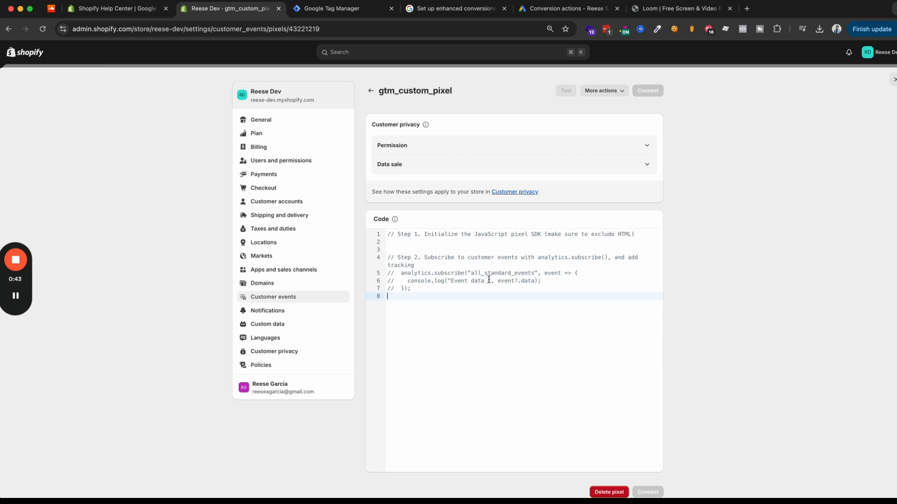
- Scroll the Help Center GTM tutorial down to the example custom pixel code
left_click(115, 7)
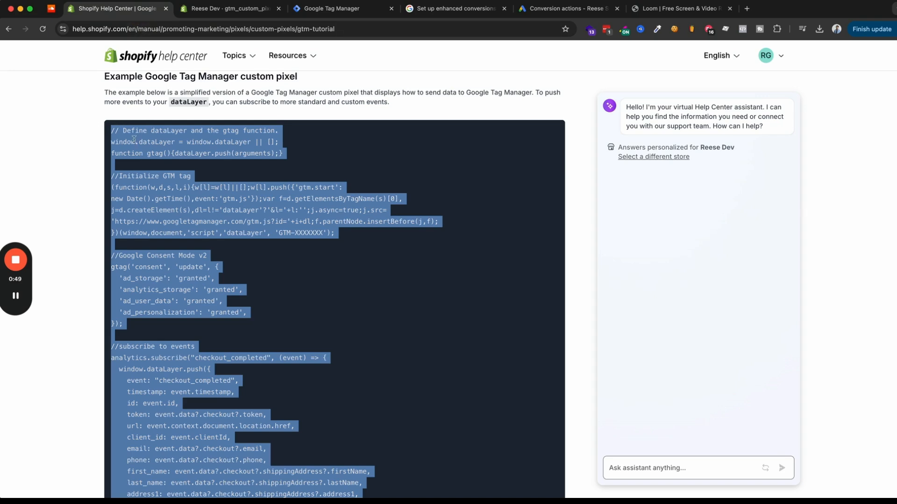
scroll("down", 3)
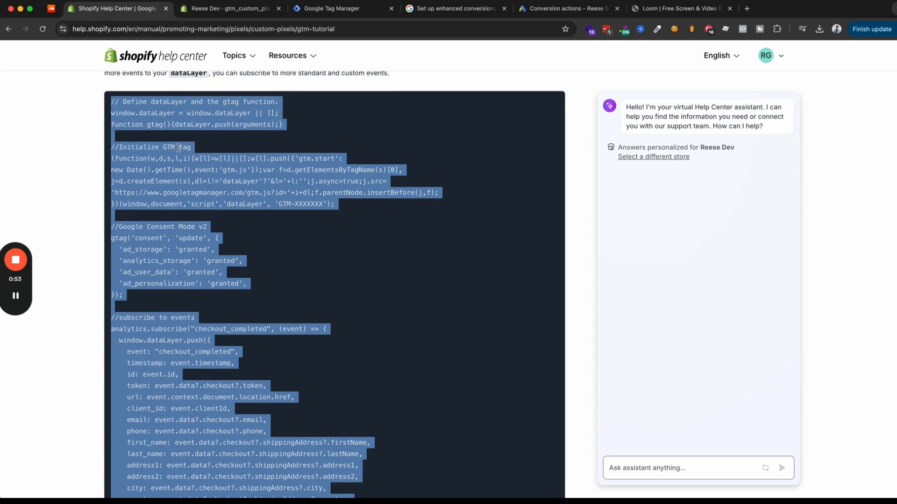
scroll("down", 3)
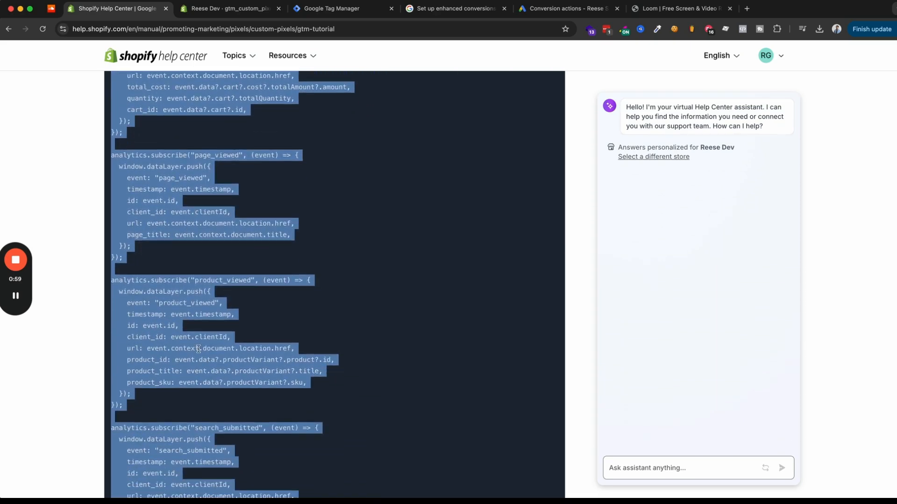
scroll("down", 3)
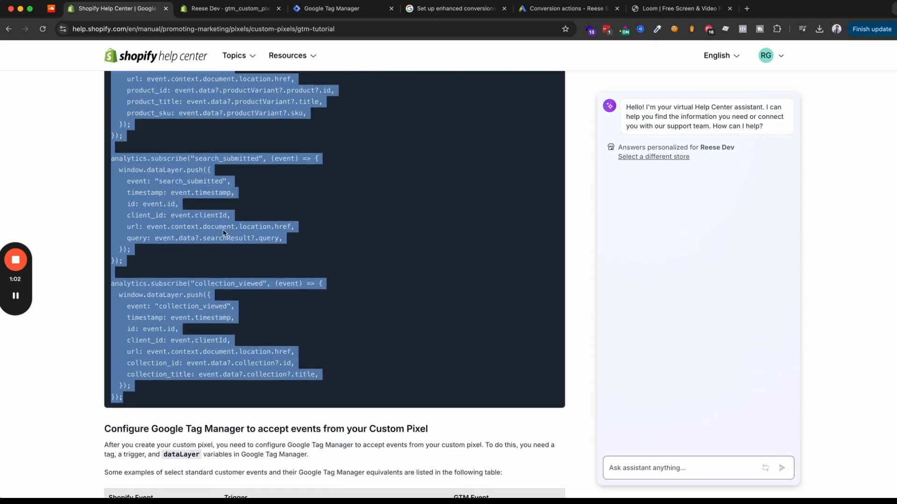
- Paste the example code over the starter code, drop Consent Mode, and select GTM-XXXXXXX
left_click(227, 8)
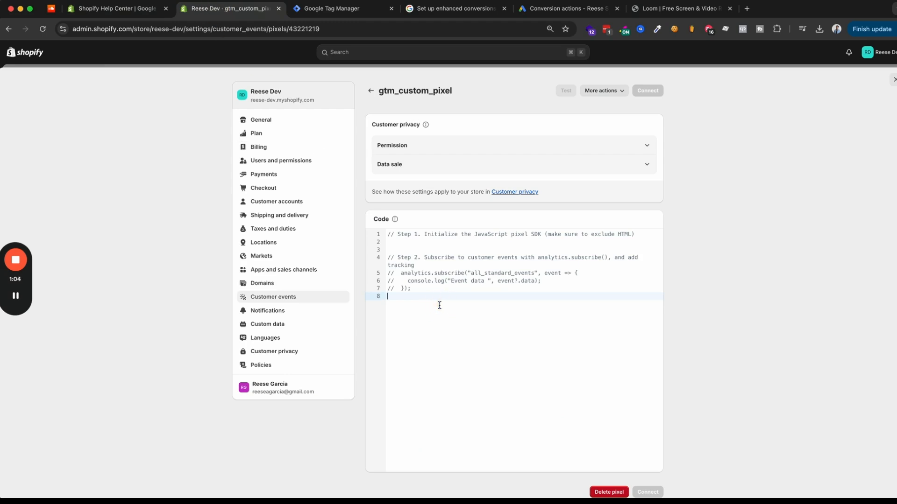
key("cmd+a")
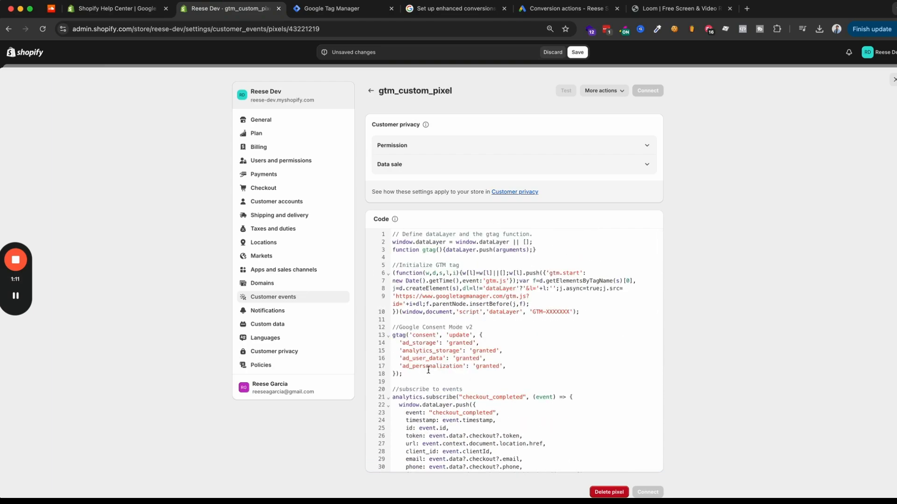
left_click_drag(392, 327, 403, 374)
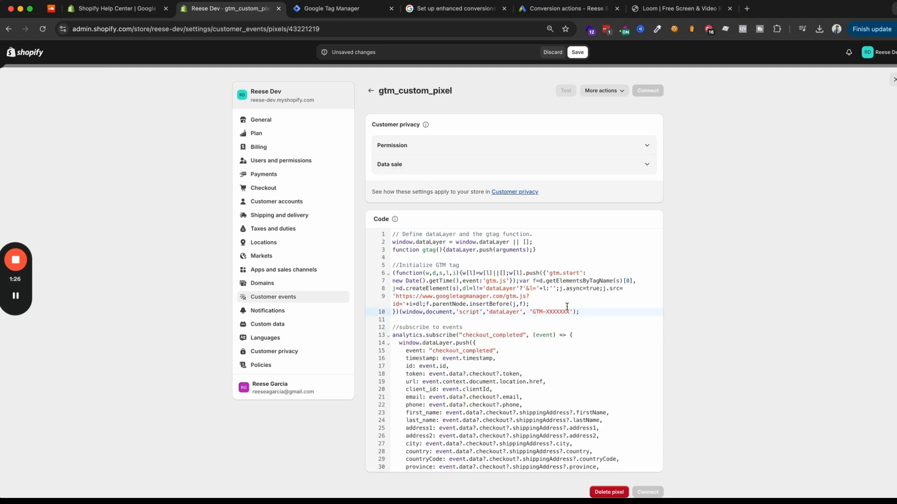
double_click(556, 311)
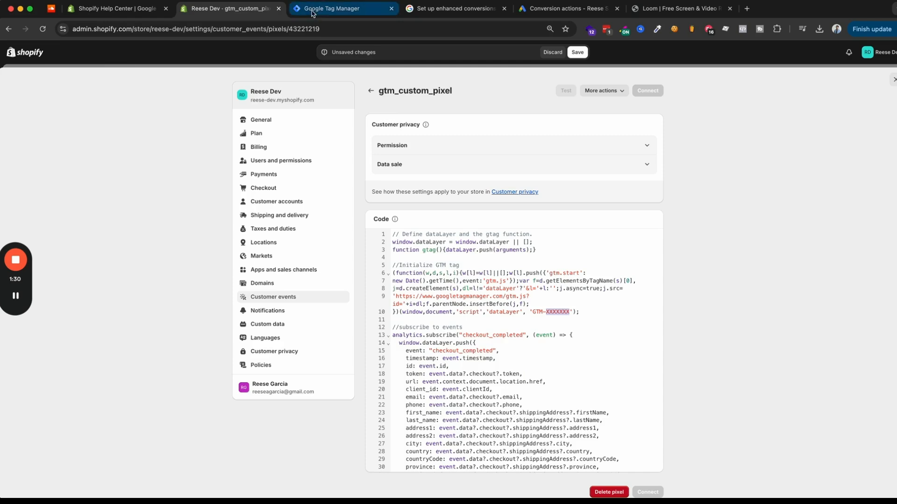
- Swap the GTM-XXXXXXX placeholder in the pixel code for container ID GTM-ND94ZNJ
left_click(331, 7)
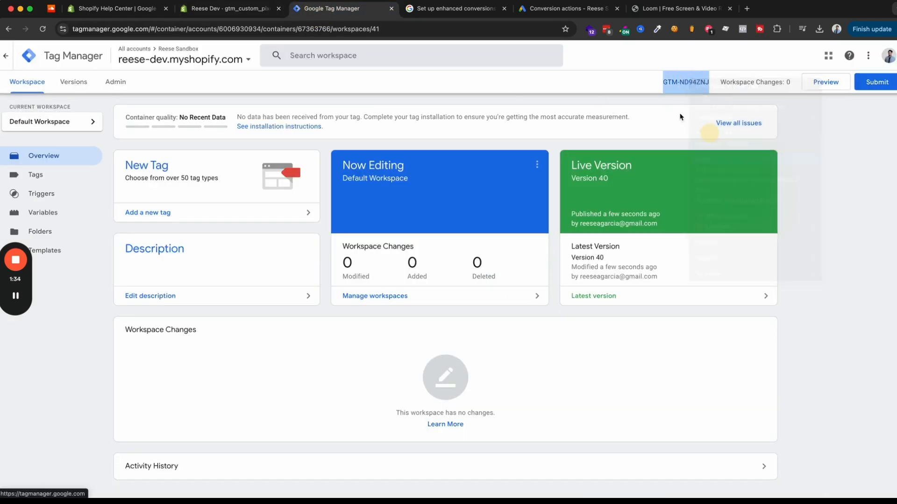
left_click(227, 8)
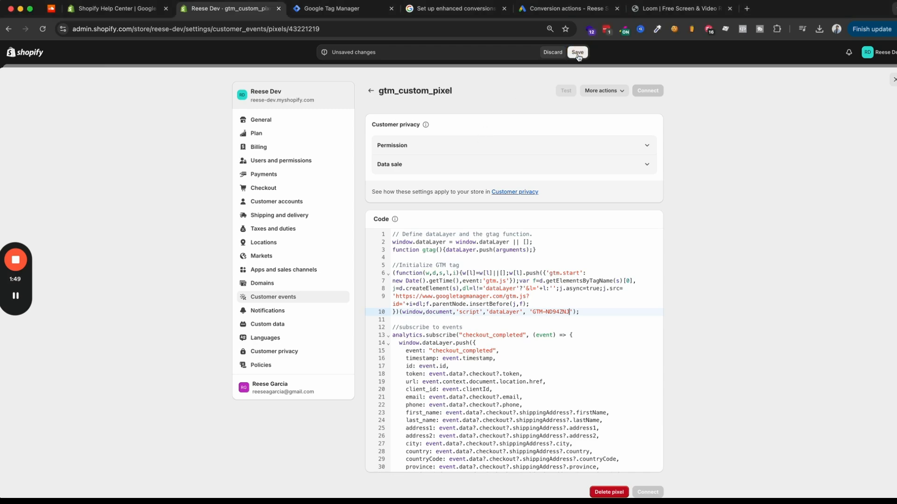
- Save gtm_custom_pixel and confirm connecting it to the Reese Dev store
left_click(576, 52)
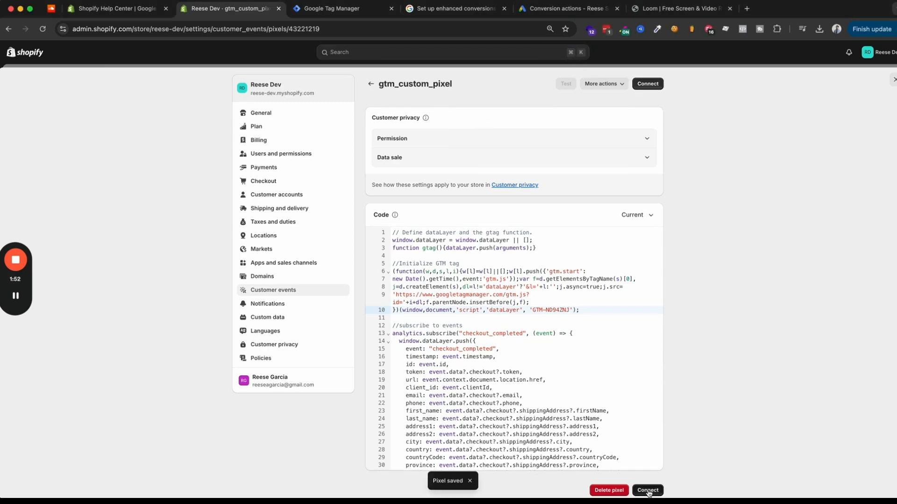
left_click(647, 490)
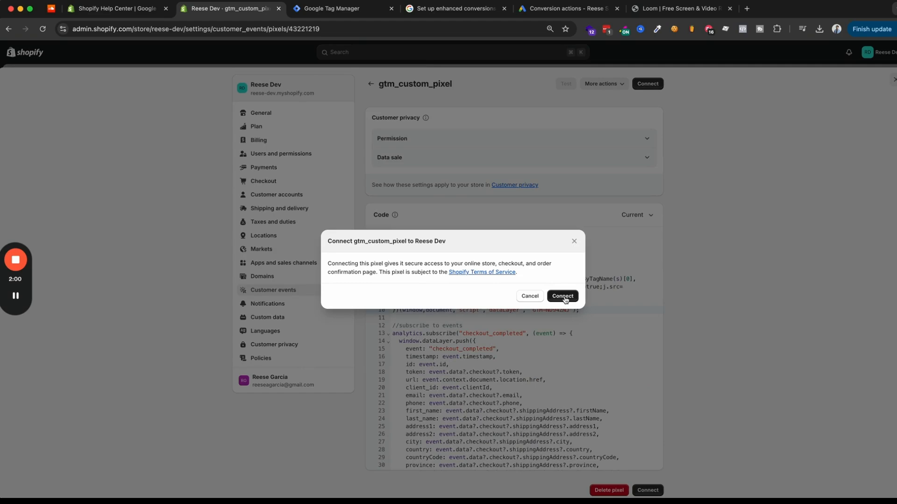
left_click(561, 296)
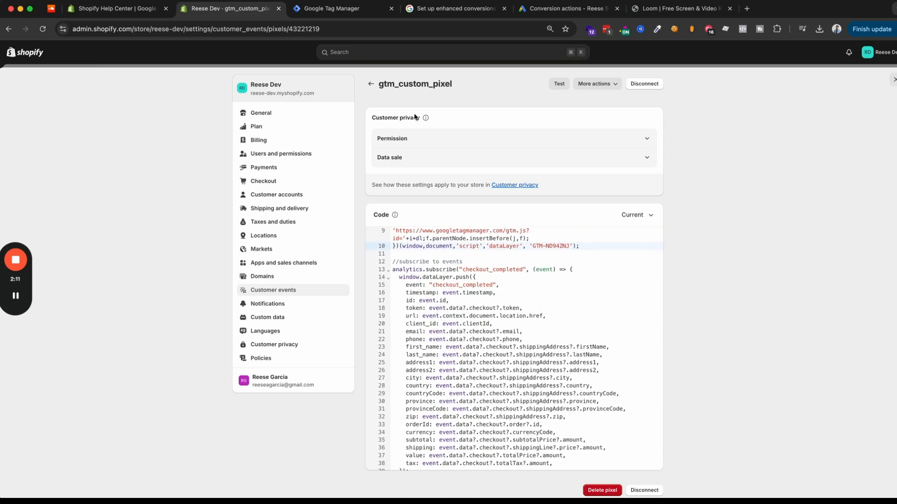
left_click(336, 8)
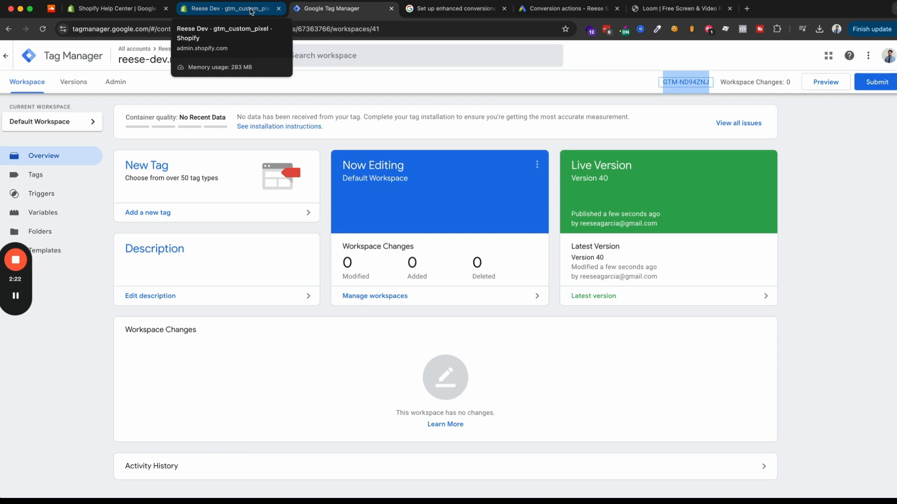
- Open Import Container for GTM-ND94ZNJ from the Tag Manager Admin page
left_click(115, 82)
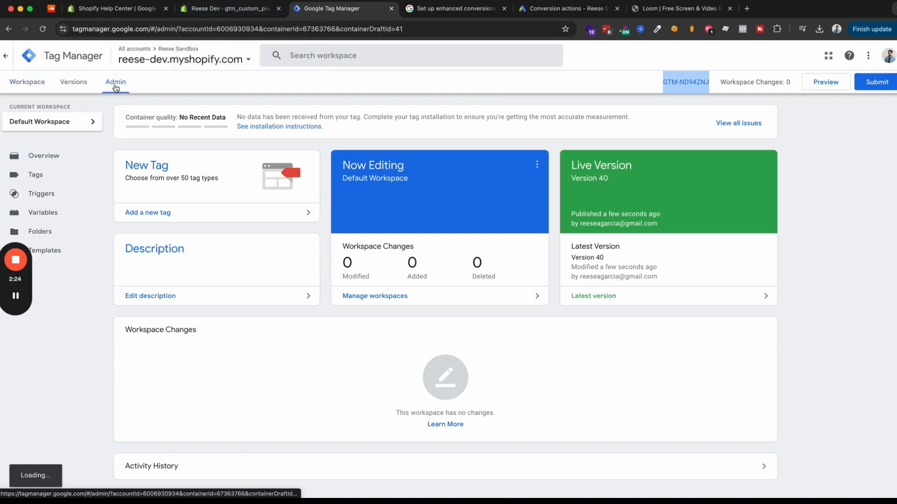
left_click(115, 82)
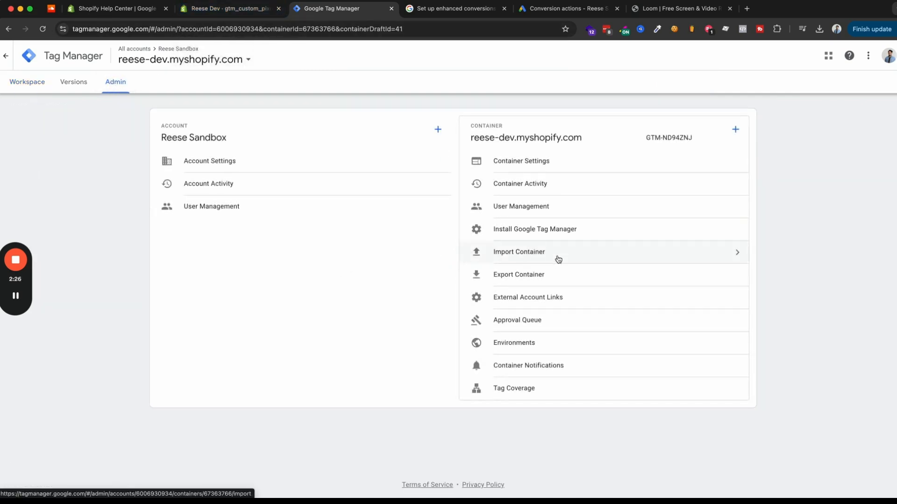
mouse_move(544, 258)
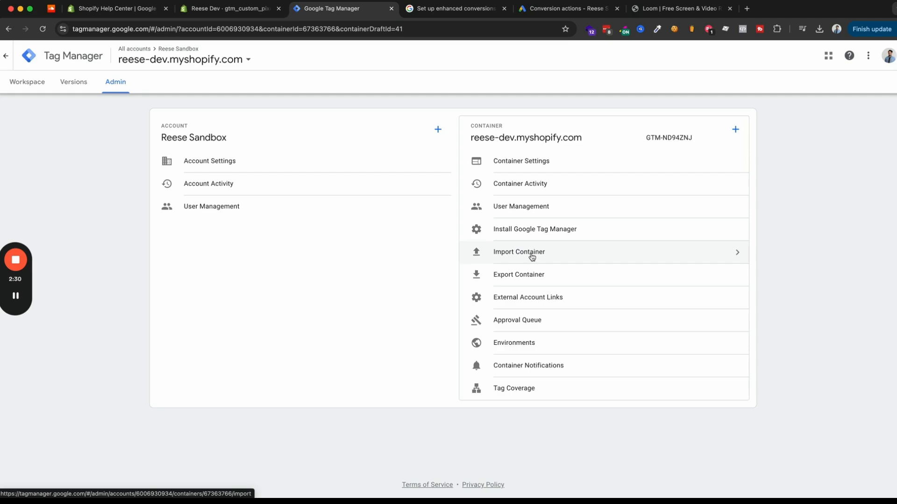
left_click(518, 251)
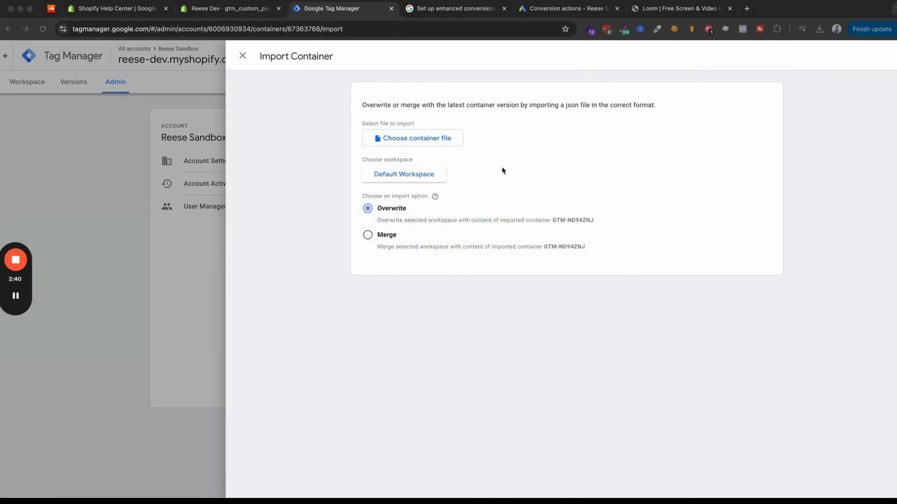
- Import GTM-ND94ZNJ_workspace40.json into Default Workspace using Merge with Rename conflicting
left_click(411, 138)
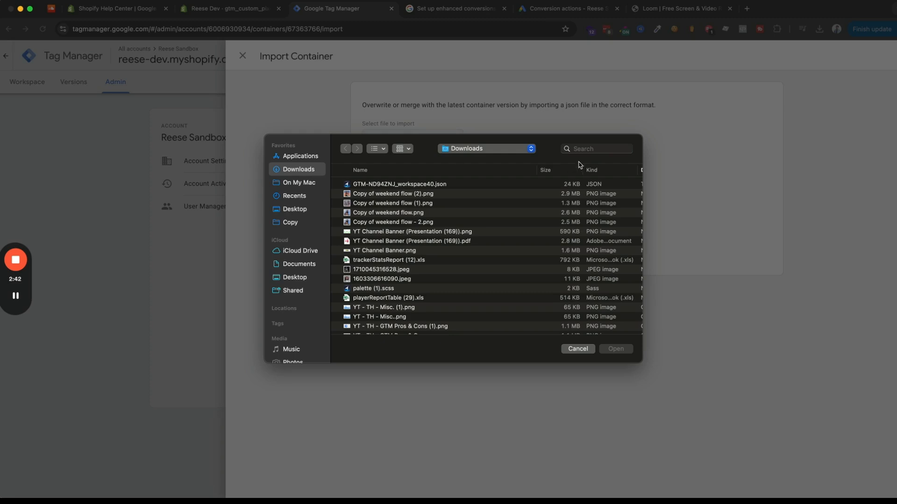
type("workspace40.json")
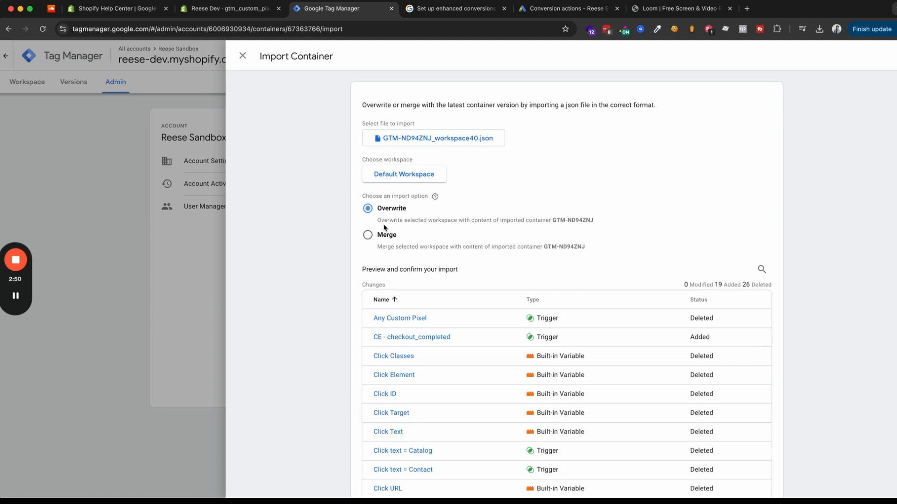
mouse_move(408, 194)
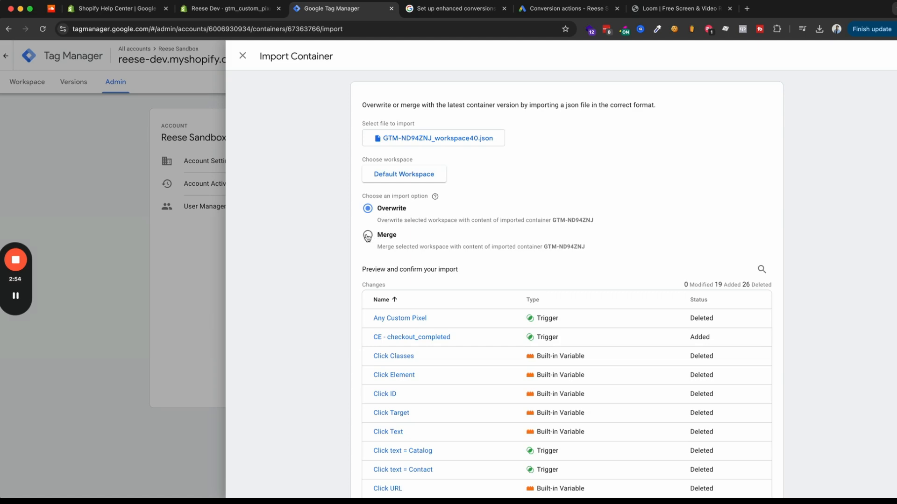
left_click(368, 235)
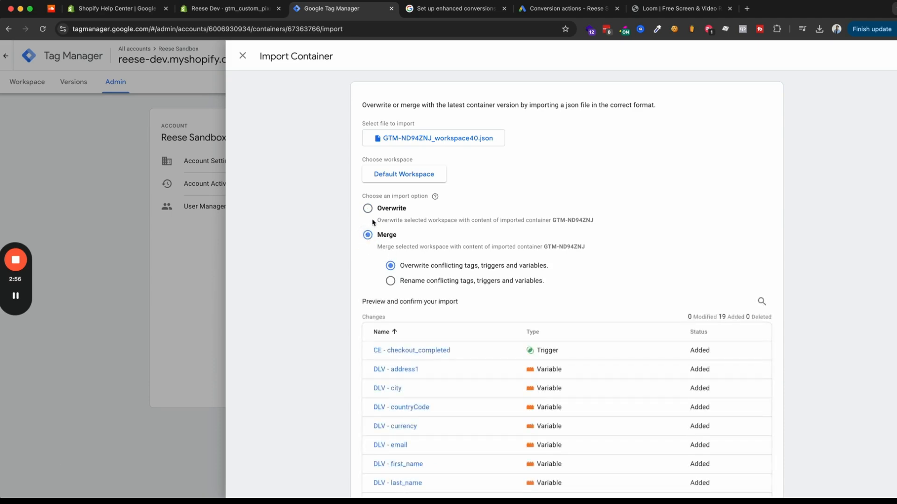
left_click(390, 281)
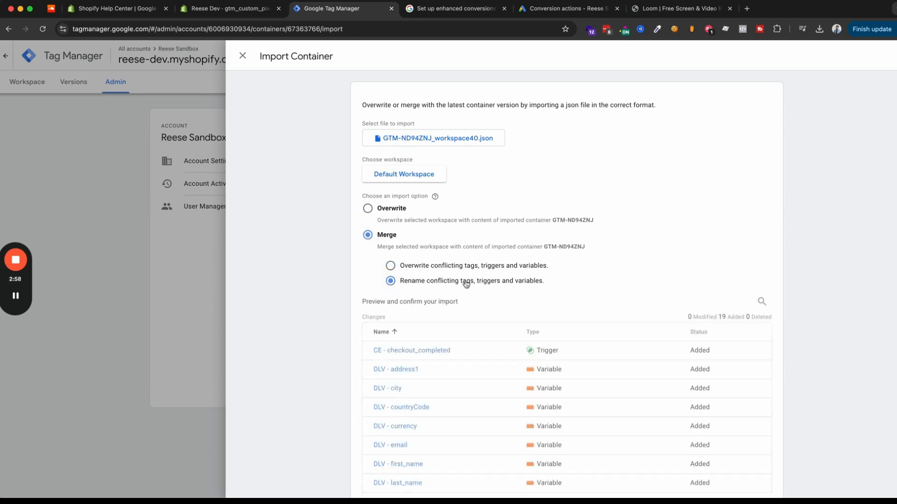
mouse_move(480, 286)
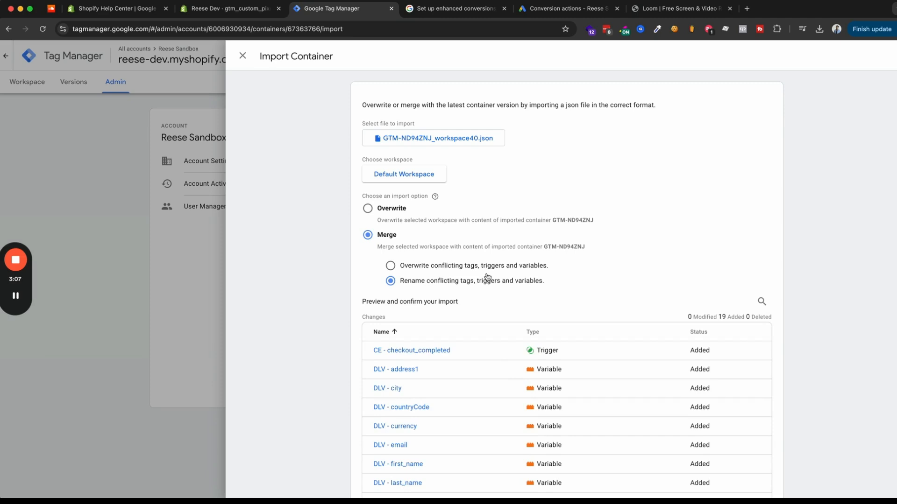
scroll("down", 3)
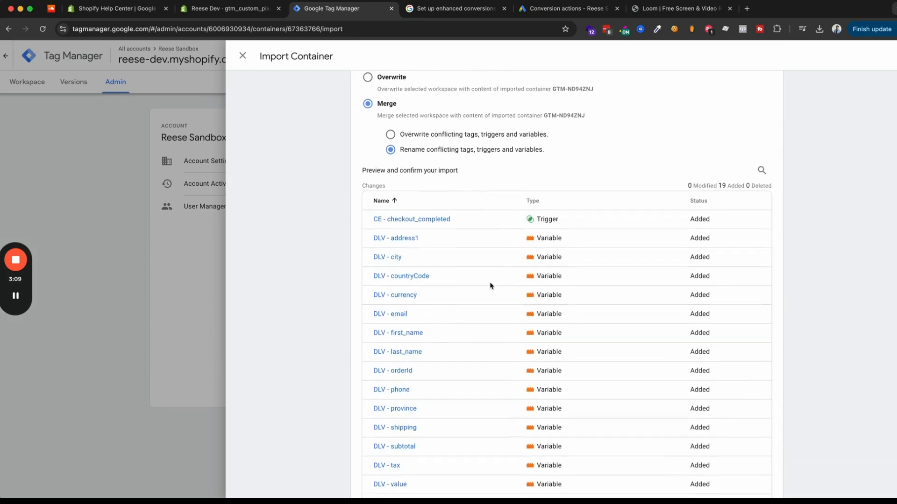
scroll("down", 3)
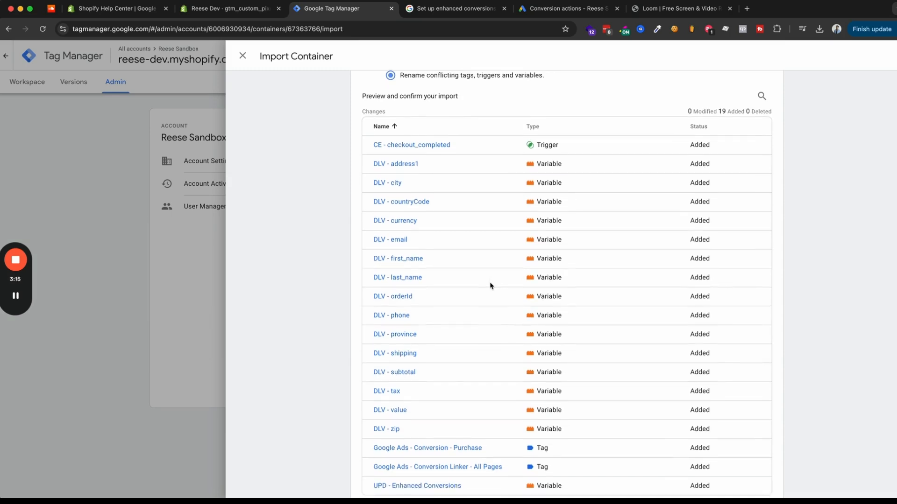
left_click(713, 459)
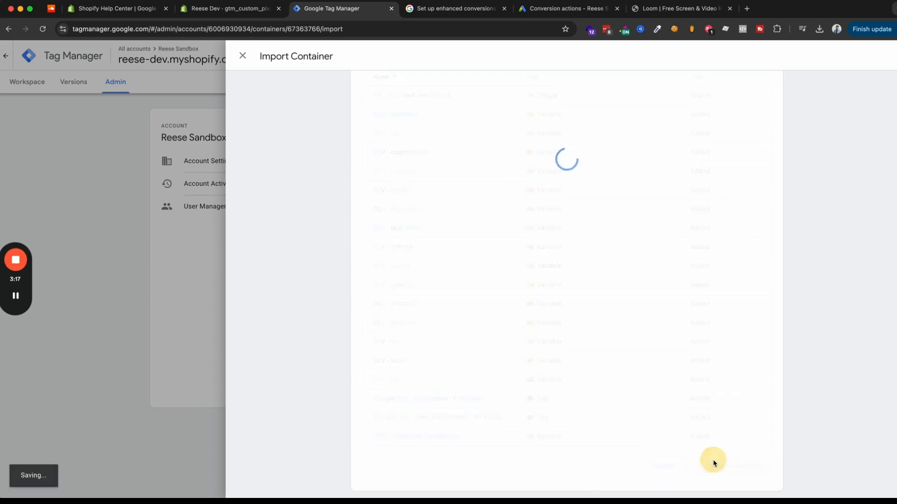
left_click(713, 460)
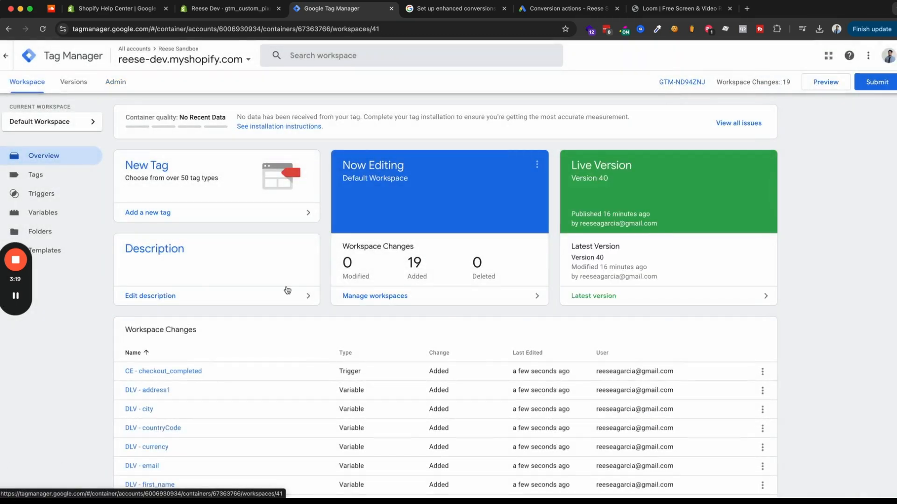
scroll("down", 3)
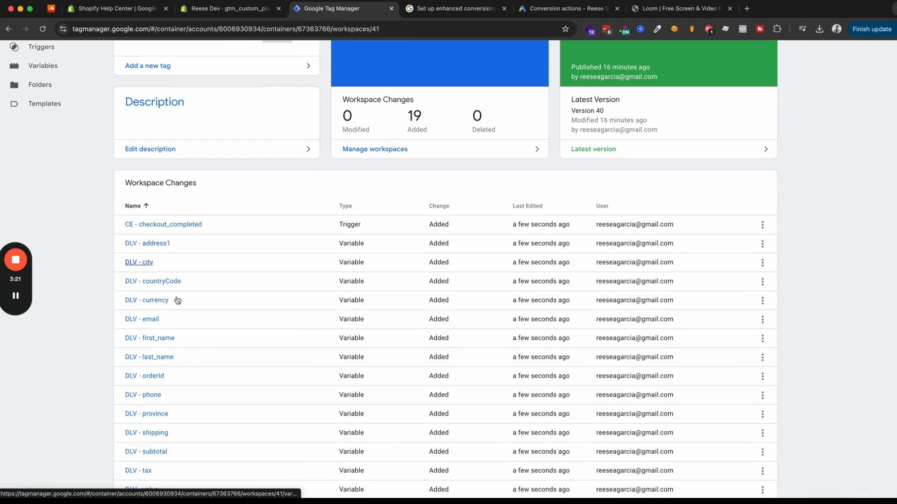
scroll("down", 3)
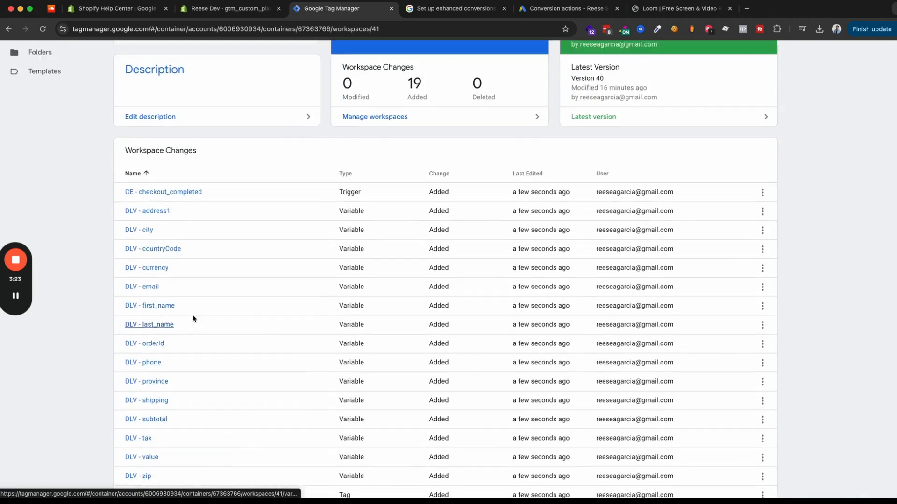
scroll("down", 3)
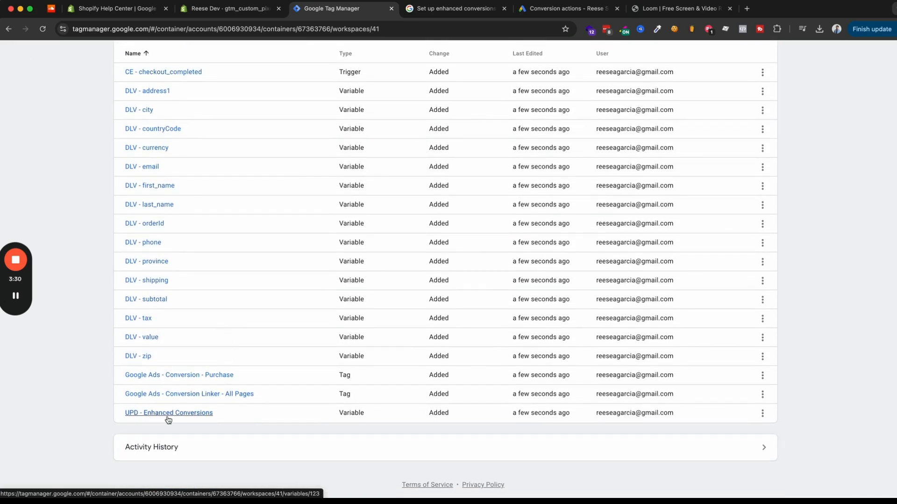
mouse_move(189, 393)
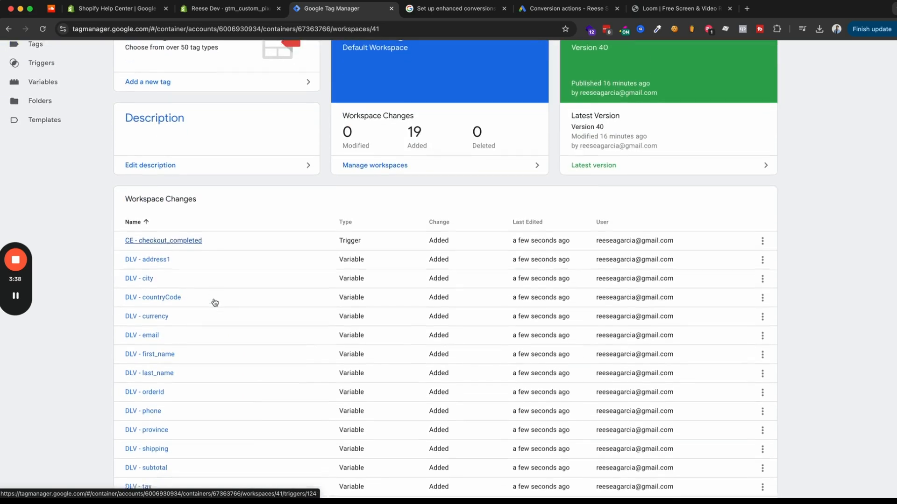
scroll("down", 3)
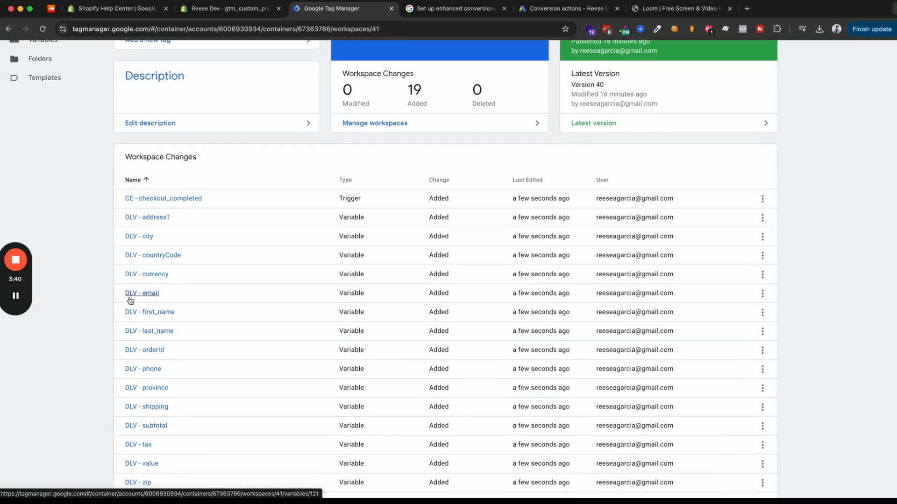
left_click(142, 293)
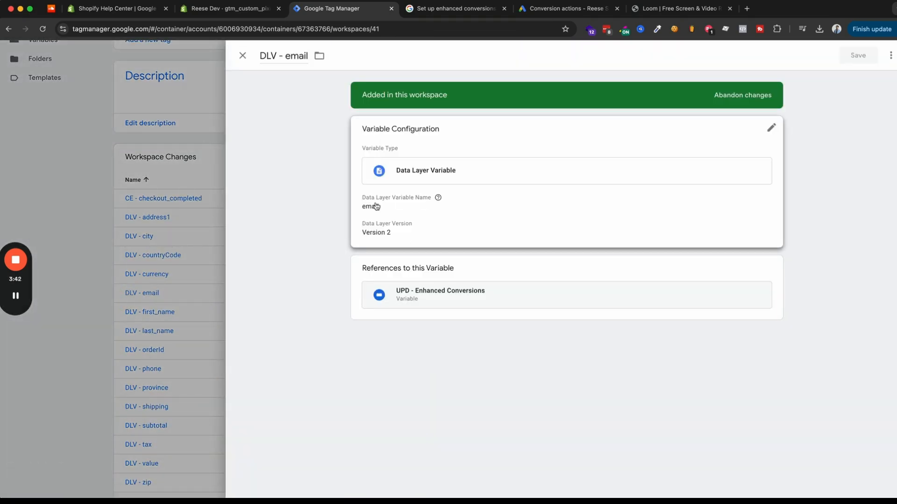
left_click(228, 8)
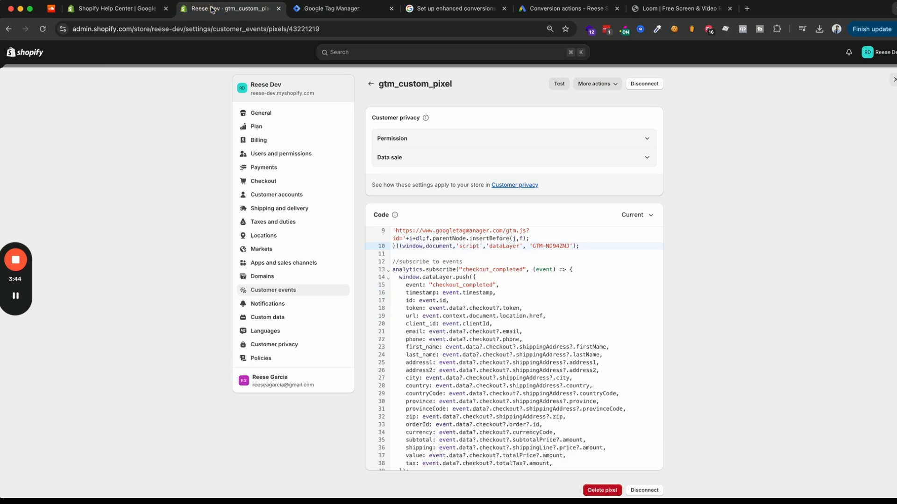
scroll("down", 3)
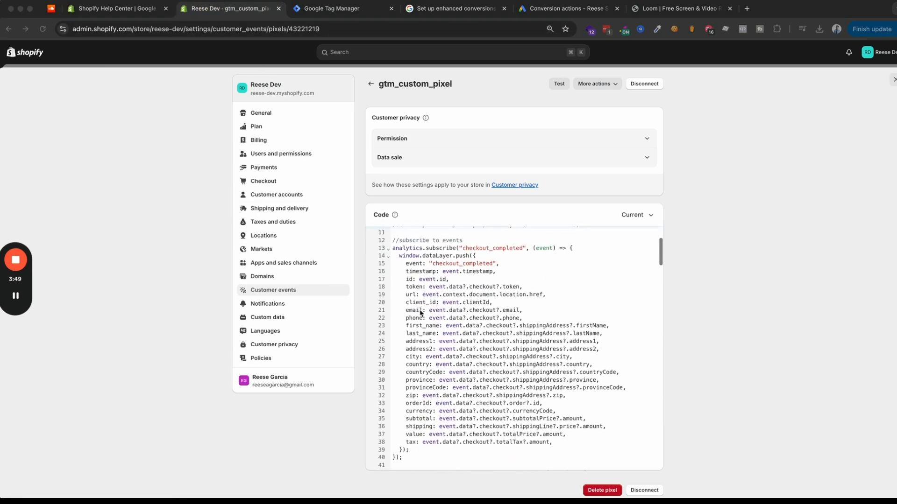
double_click(413, 310)
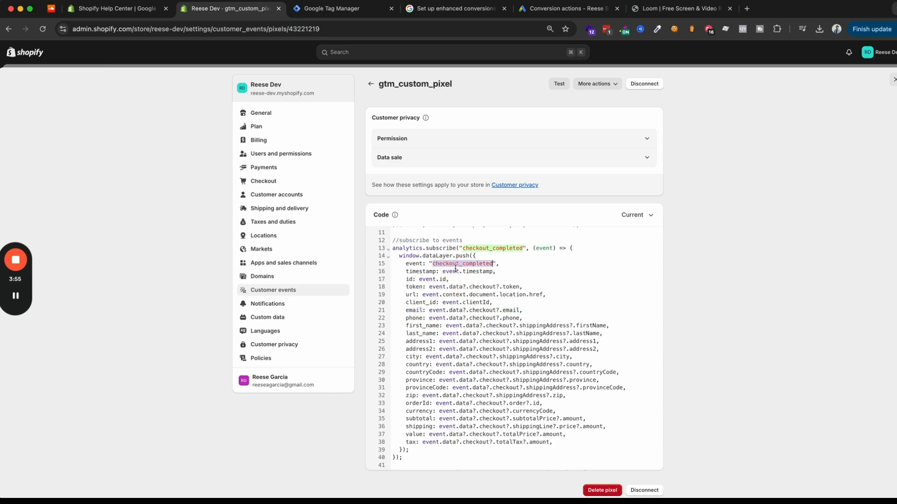
left_click(338, 8)
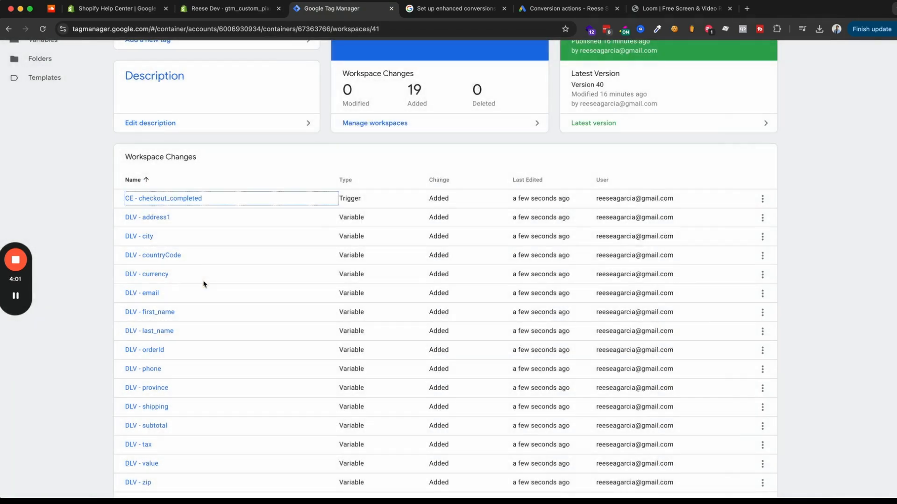
scroll("down", 3)
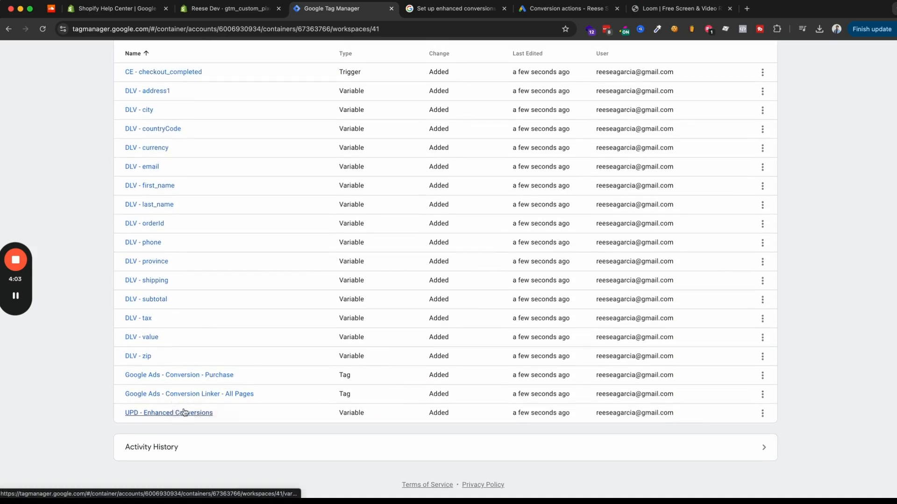
left_click(169, 412)
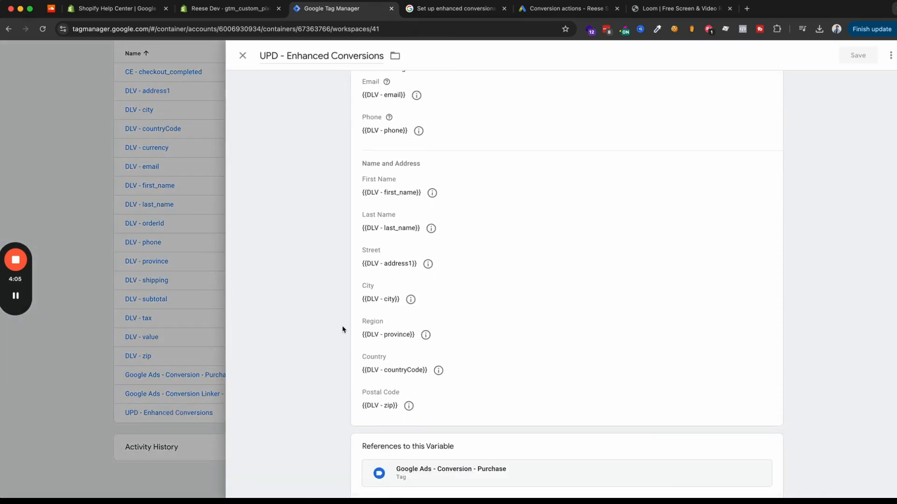
scroll("down", 3)
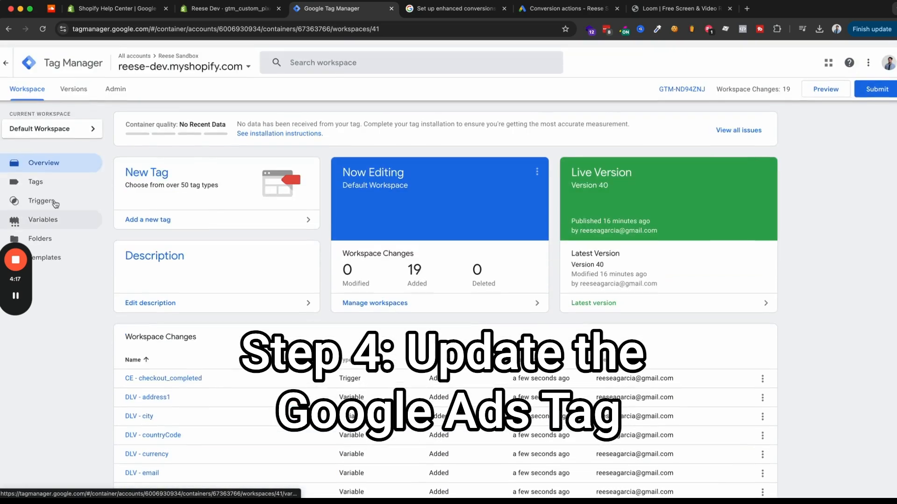
- Open the Google Ads - Conversion - Purchase tag from the workspace Tags list
left_click(35, 182)
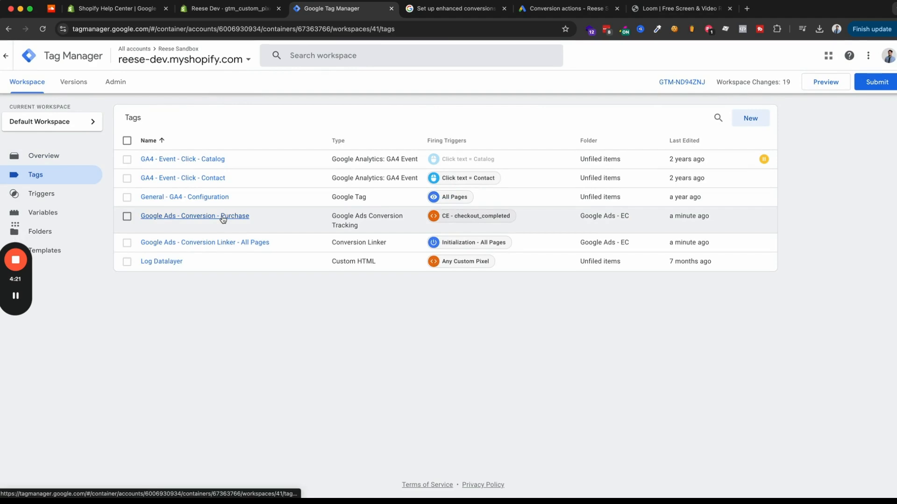
left_click(194, 216)
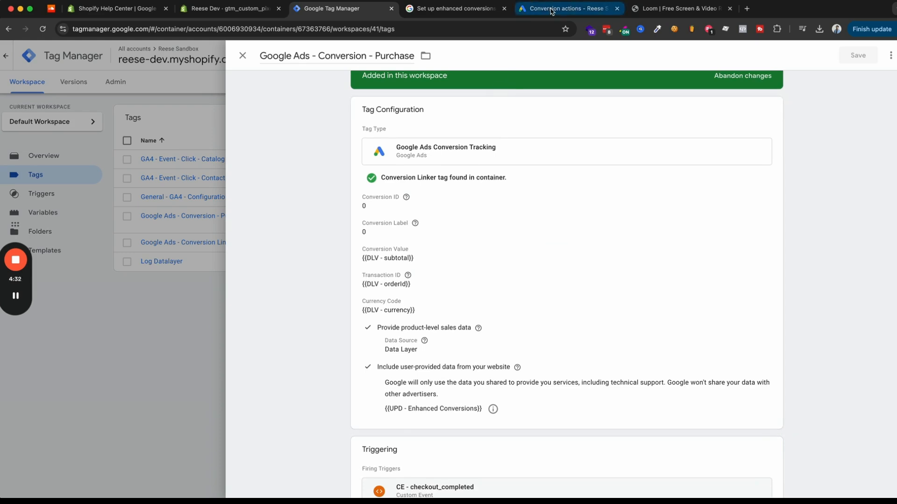
- Expand the tag setup details of the Purchase (Test) conversion action in Google Ads
left_click(567, 8)
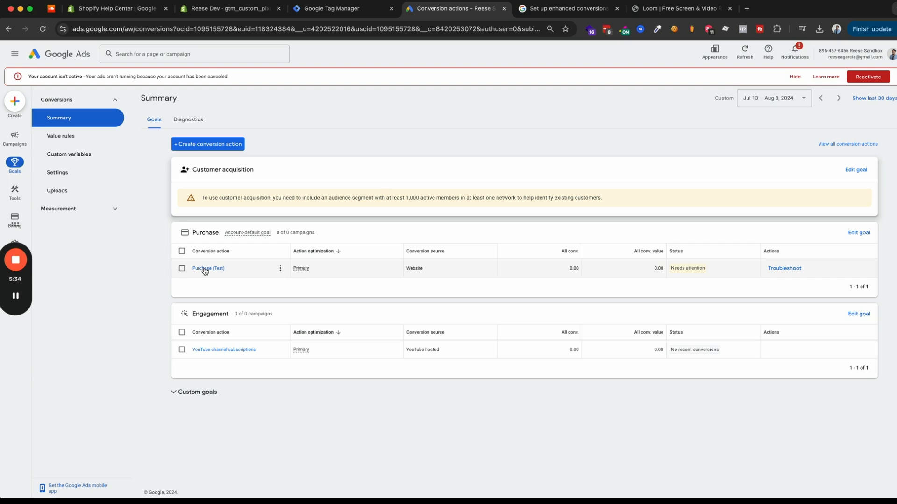
left_click(207, 144)
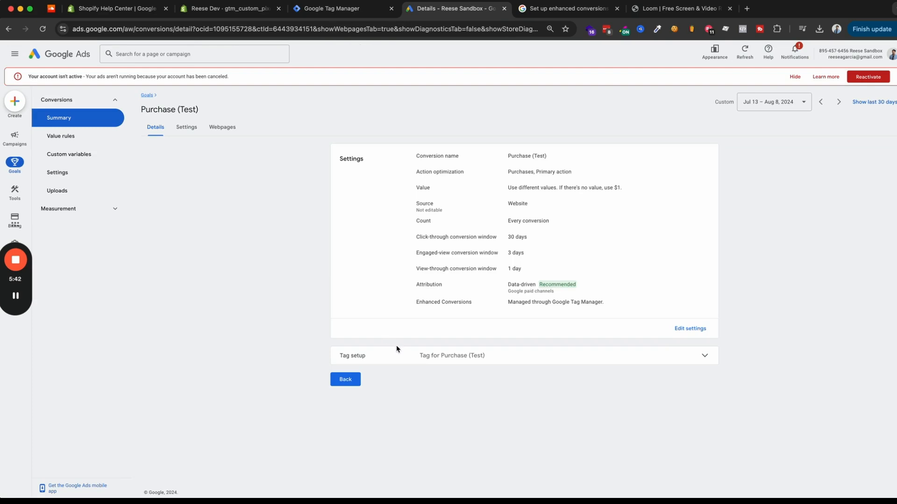
left_click(705, 355)
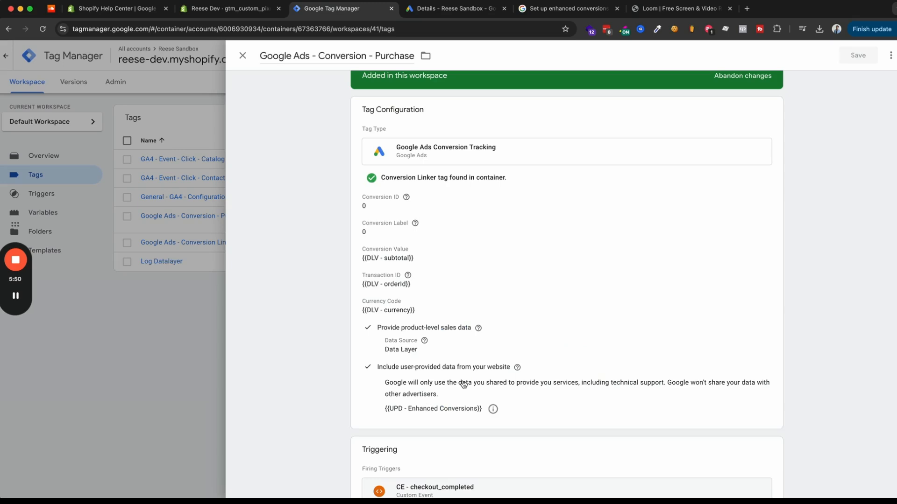
type("11013655481")
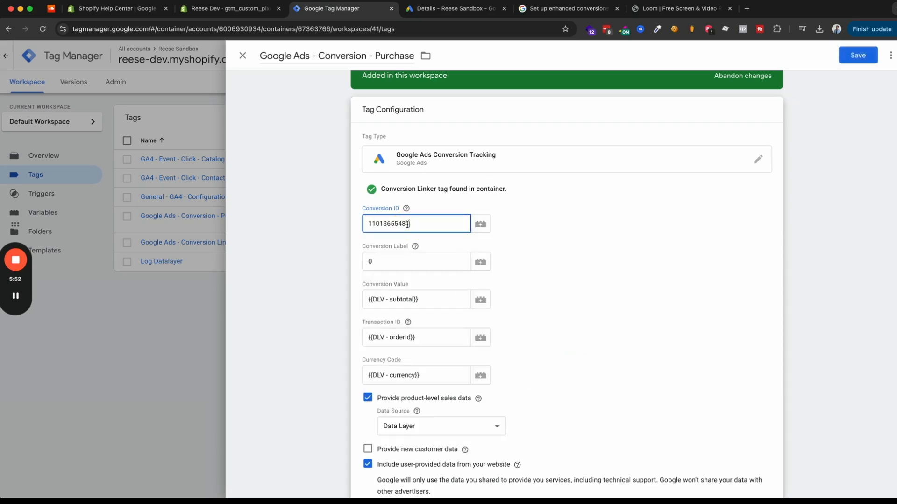
left_click(454, 8)
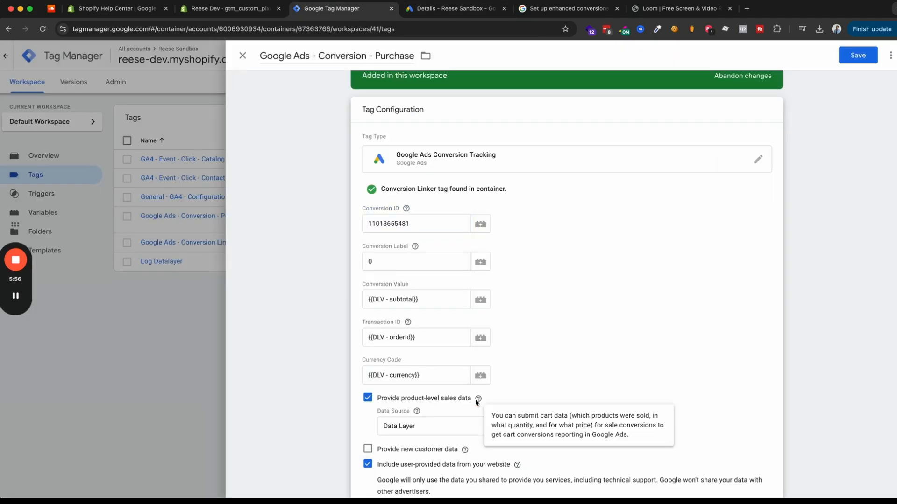
type("ful5CMfD2oAYELmX3IMp")
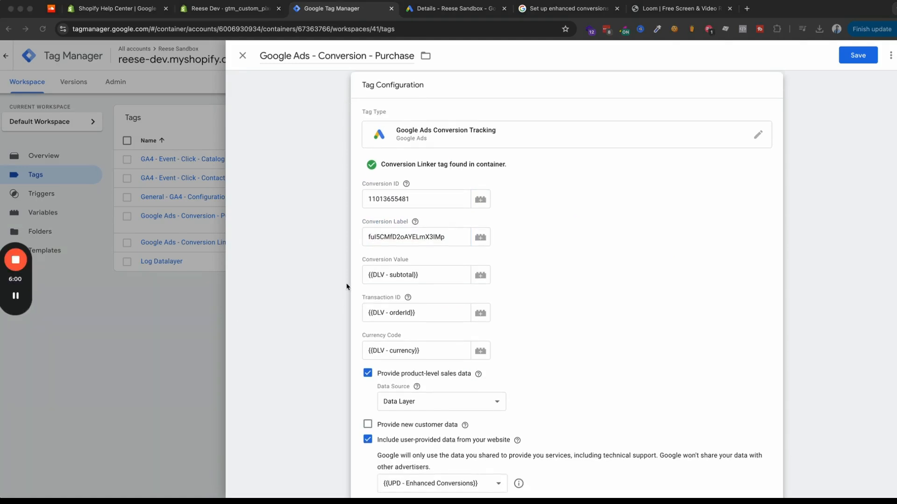
mouse_move(430, 301)
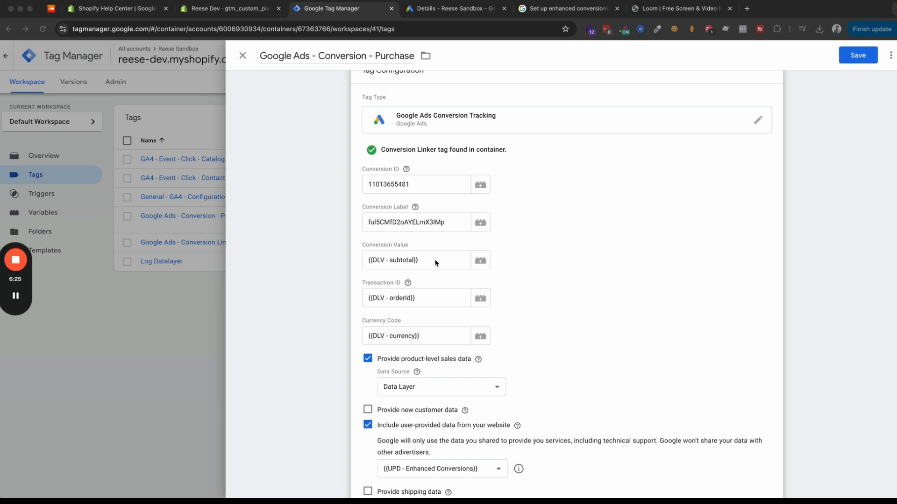
mouse_move(457, 262)
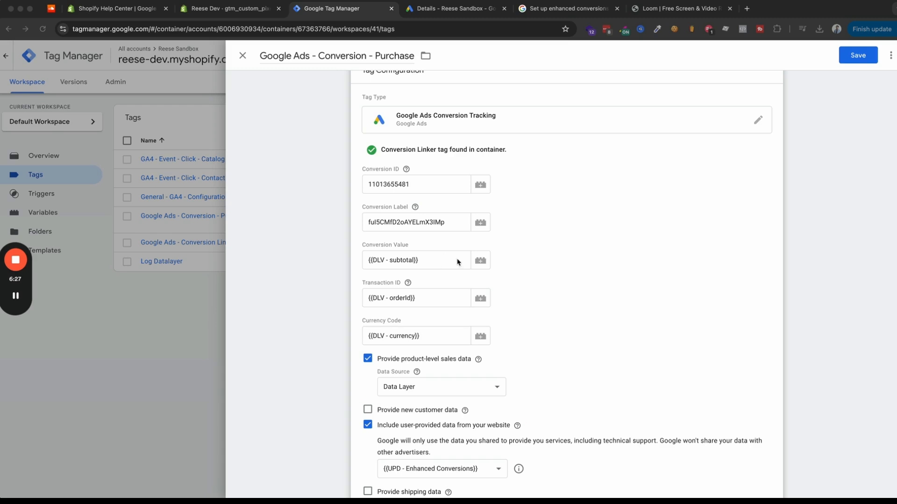
- Check the Transaction ID variable and scroll down to the enhanced conversions settings
left_click(415, 297)
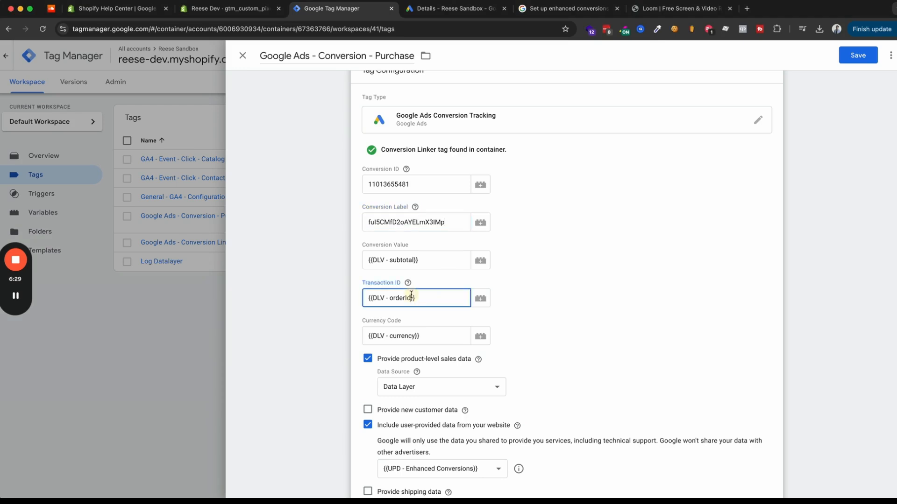
scroll("down", 3)
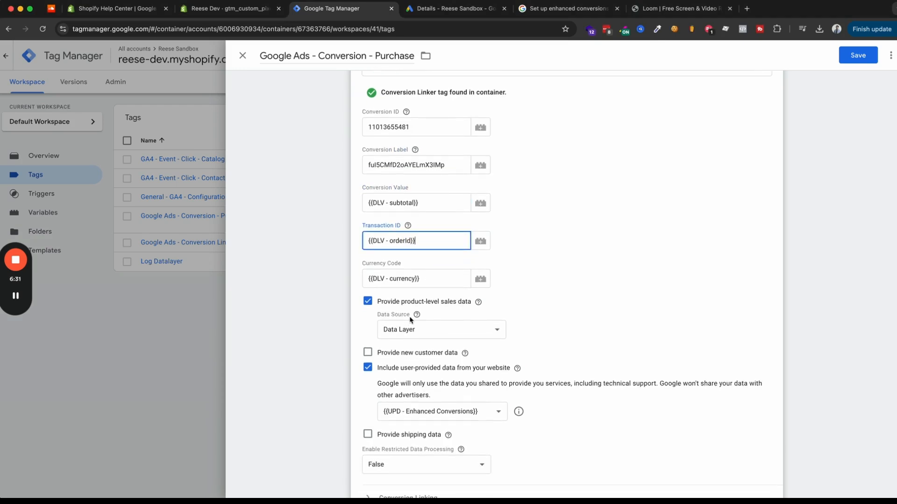
scroll("down", 3)
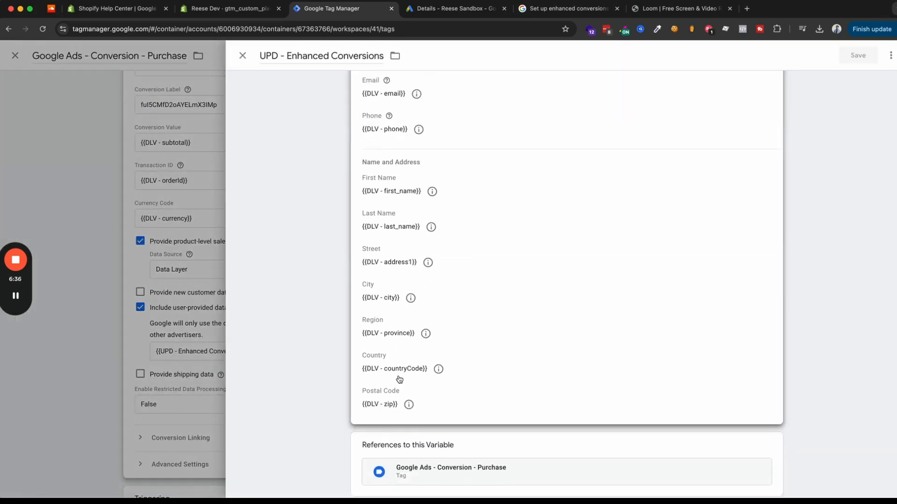
- Leave the enhanced conversions variable, save the purchase tag, and open the workspace submission form
left_click(242, 56)
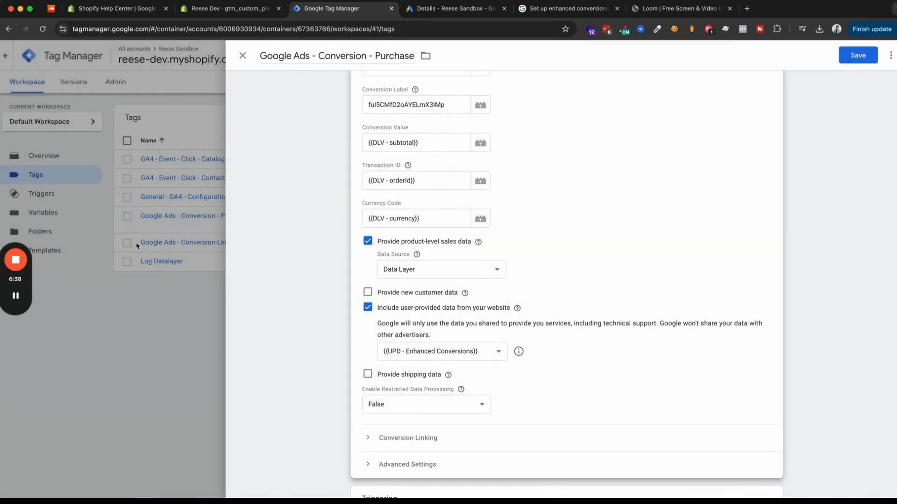
left_click(857, 55)
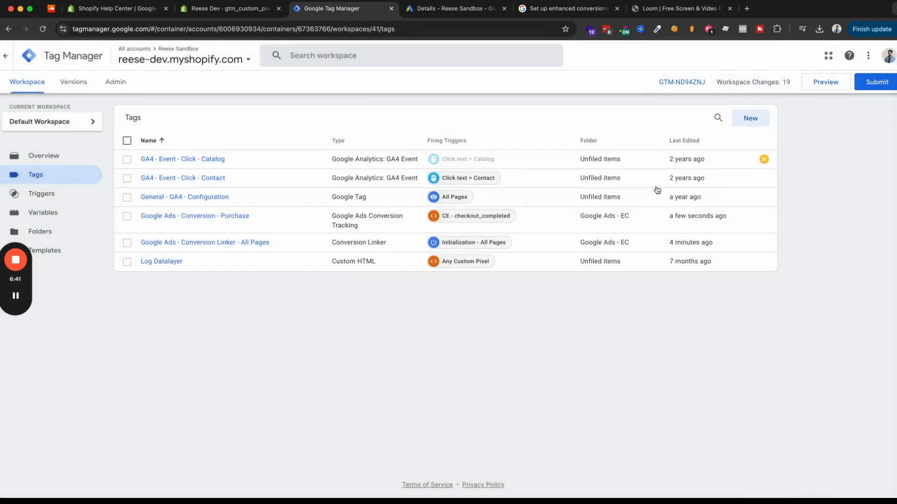
left_click(876, 81)
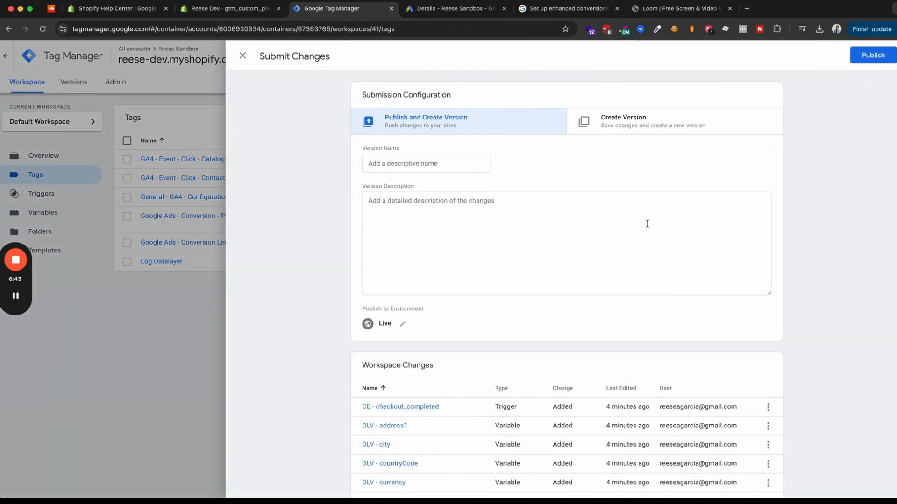
scroll("down", 3)
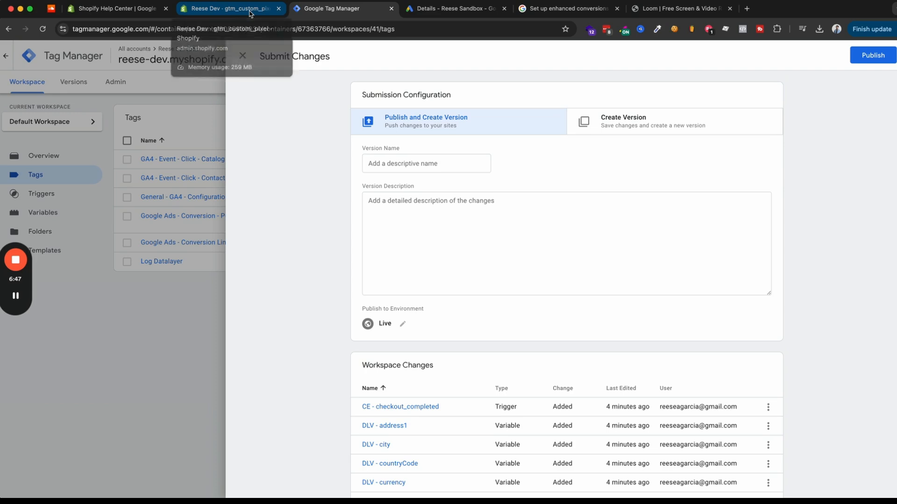
- Review the Purchase (Test) tag setup instructions in Google Ads, then return to the conversions Summary
left_click(451, 8)
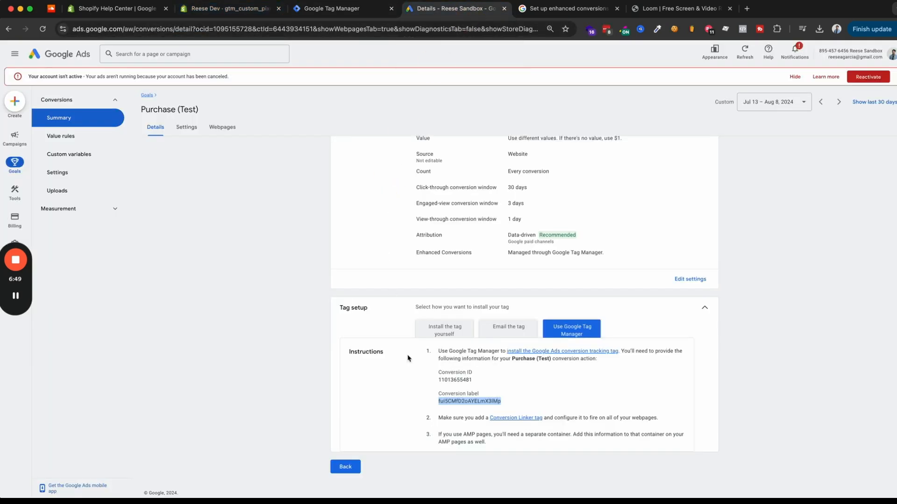
left_click(226, 8)
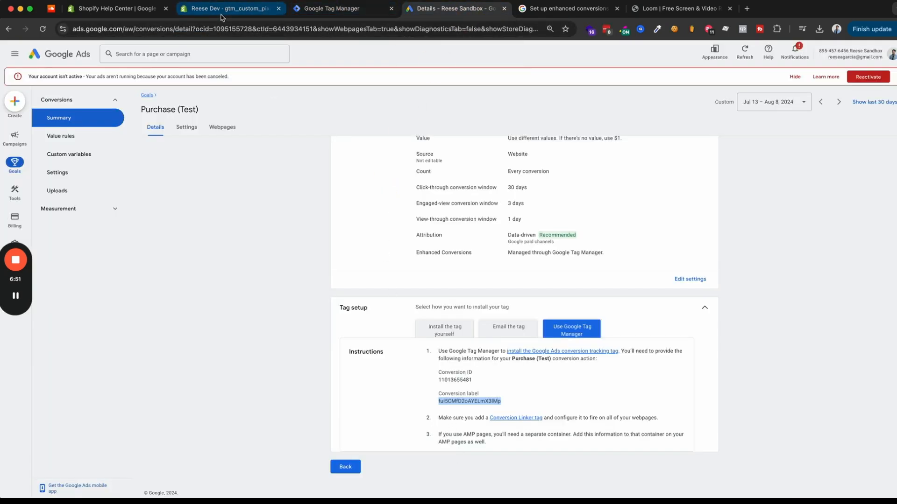
left_click(228, 8)
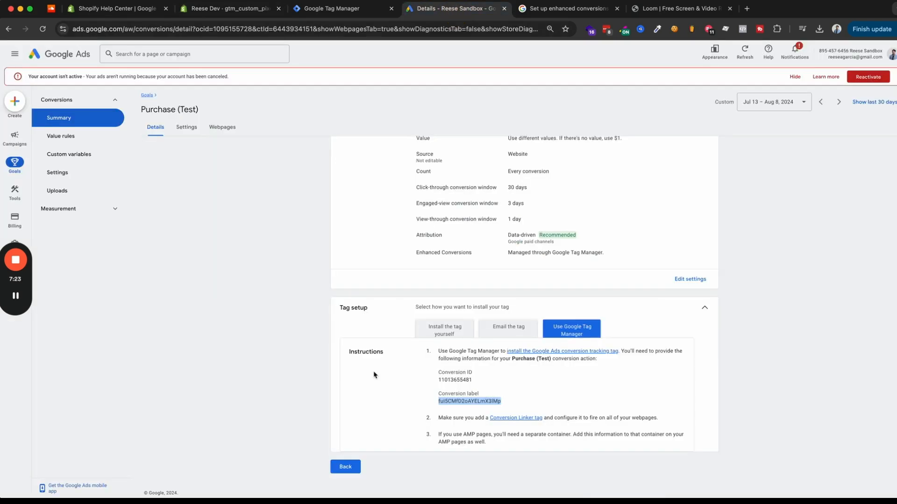
left_click(345, 467)
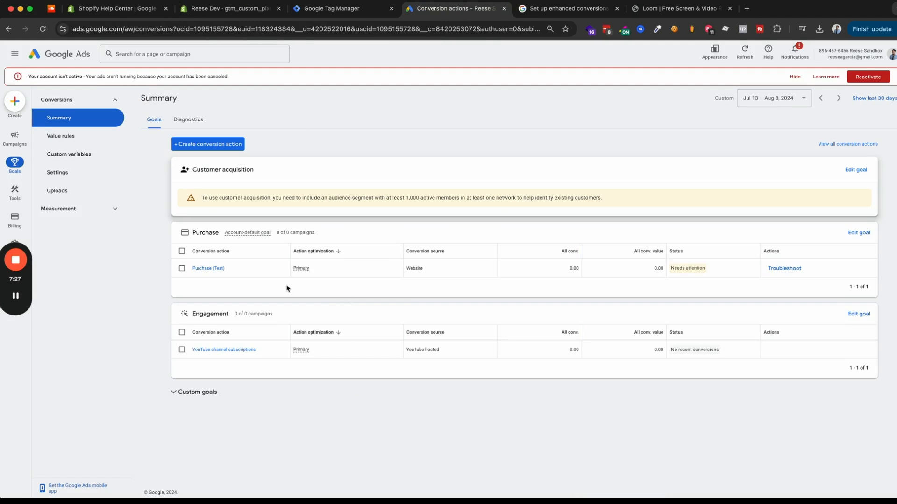
mouse_move(288, 289)
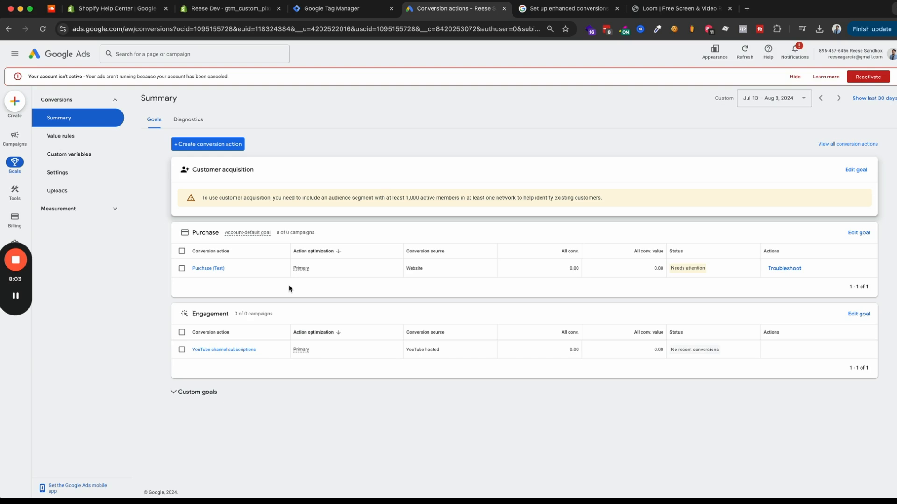
mouse_move(109, 246)
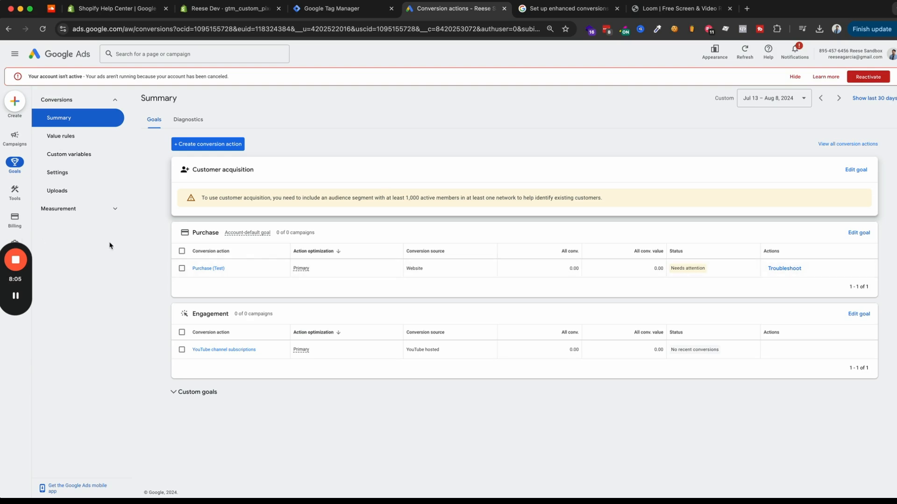